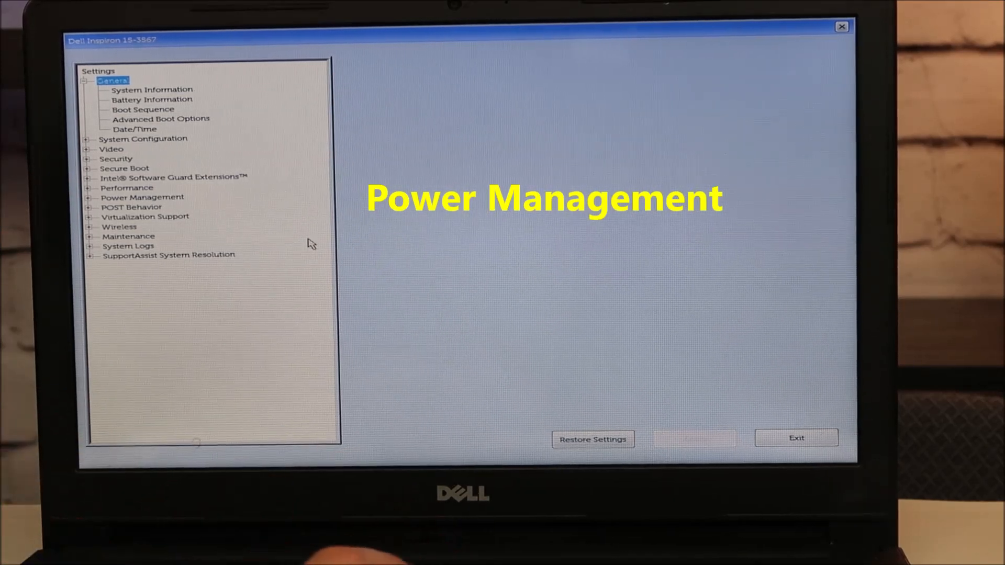
Expand Power Management and open the Primary Battery Charge Configuration page.
click(89, 197)
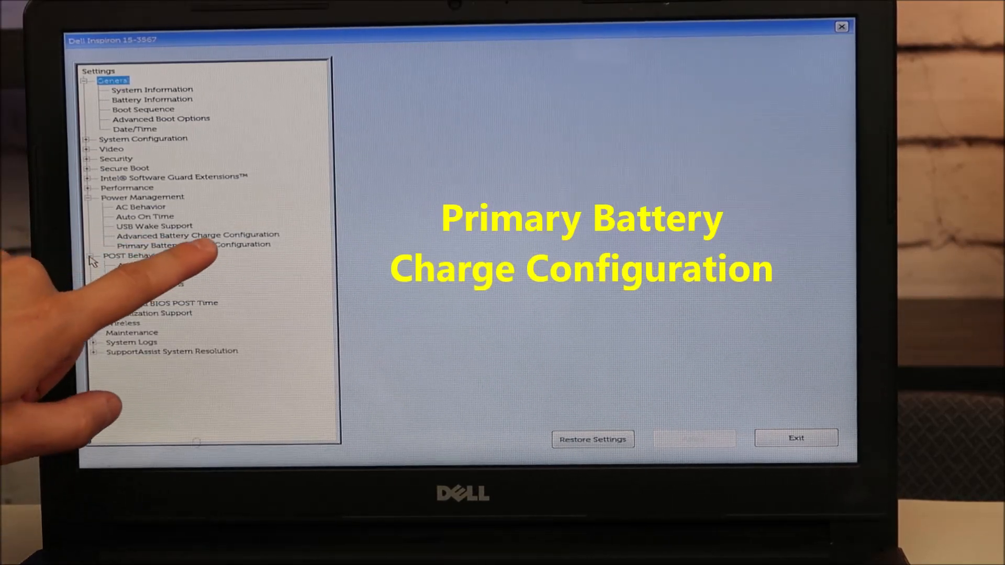
click(194, 246)
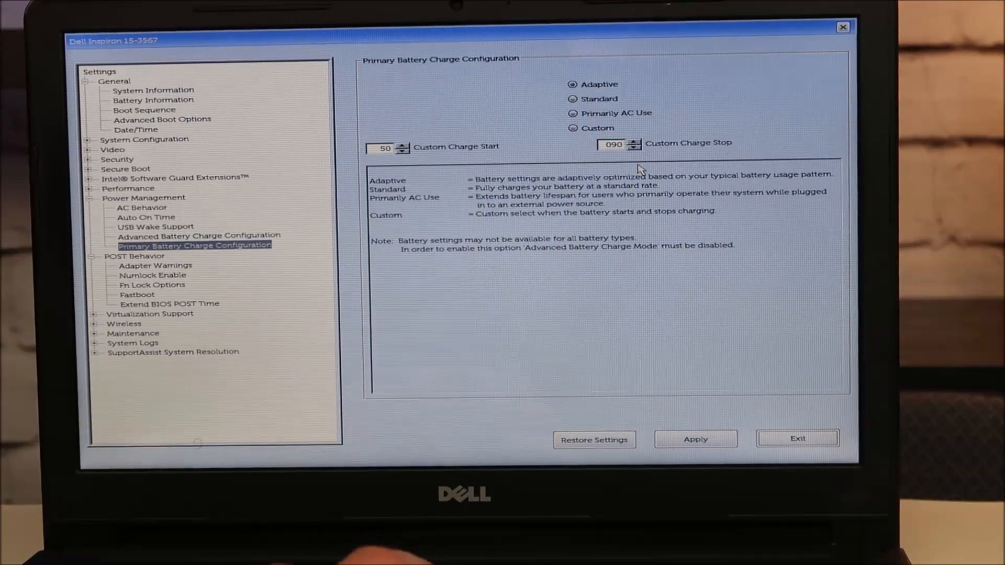
Adjust Custom Charge Stop to 89, leaving Custom Charge Start at 50.
click(635, 140)
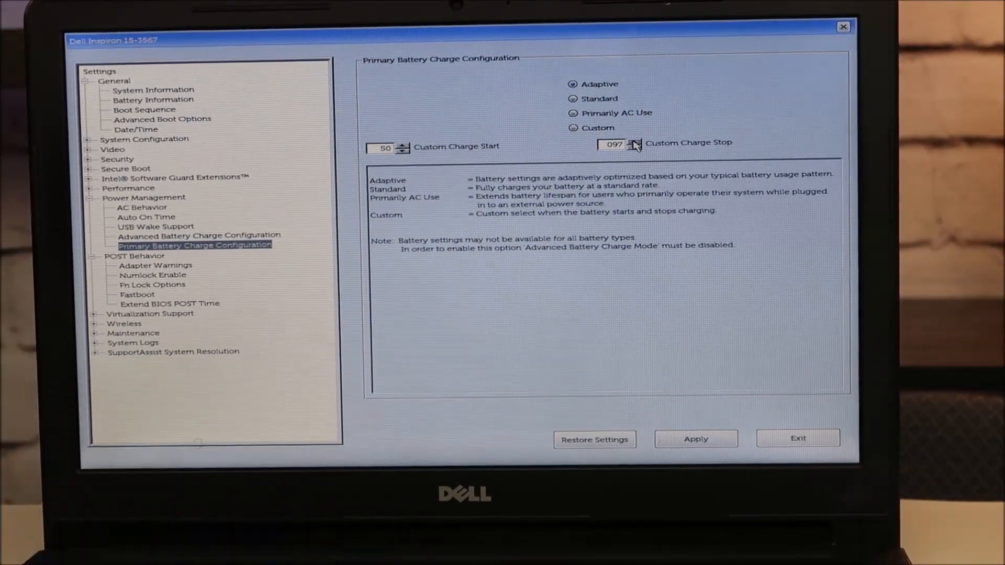
click(636, 140)
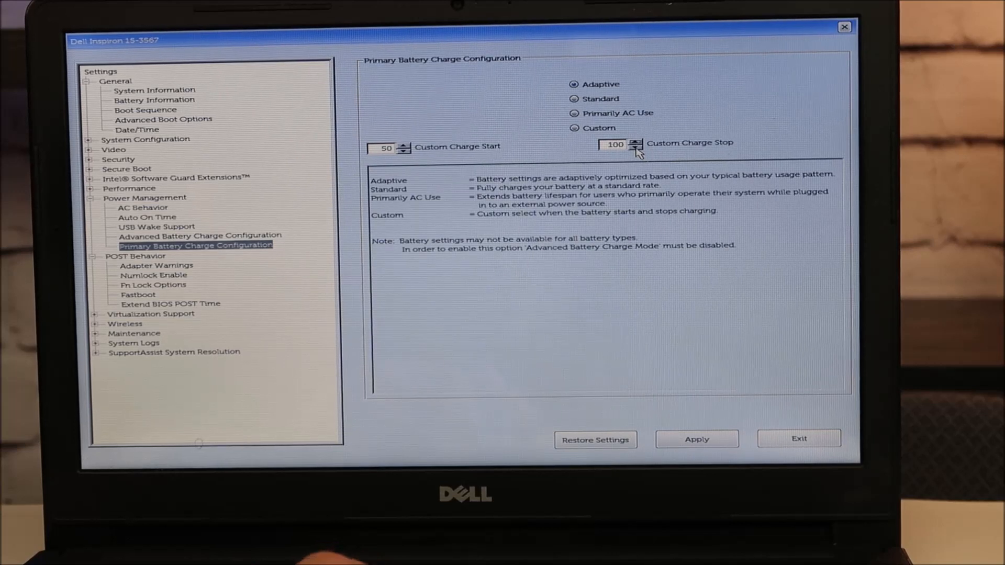
click(635, 152)
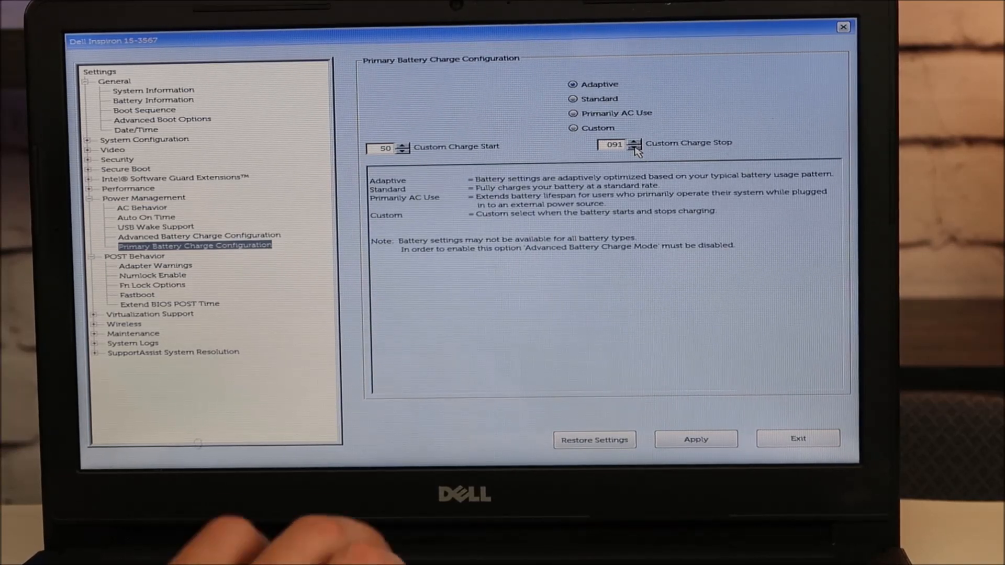
click(635, 147)
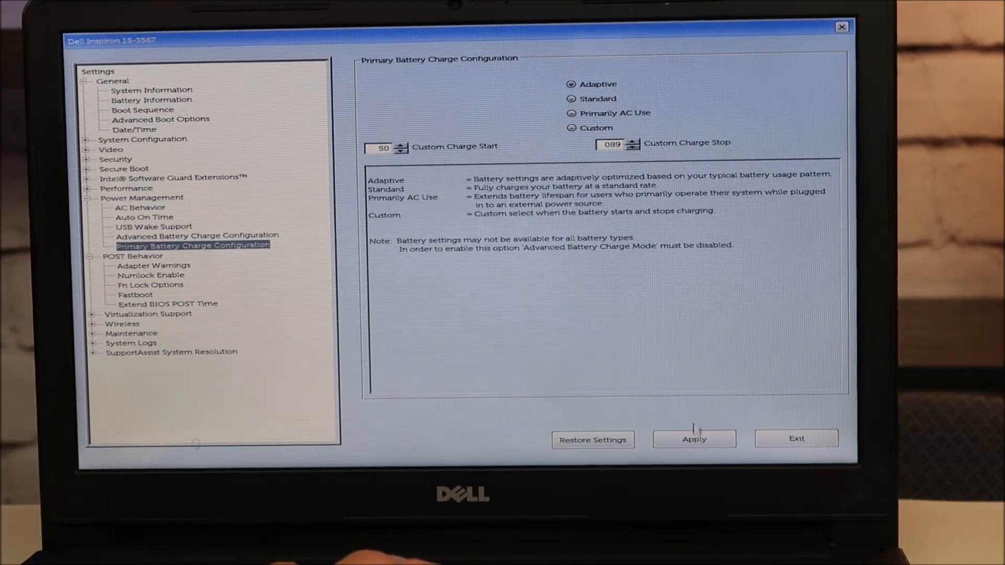
Apply and confirm the 50 start / 89 stop charge thresholds.
click(694, 439)
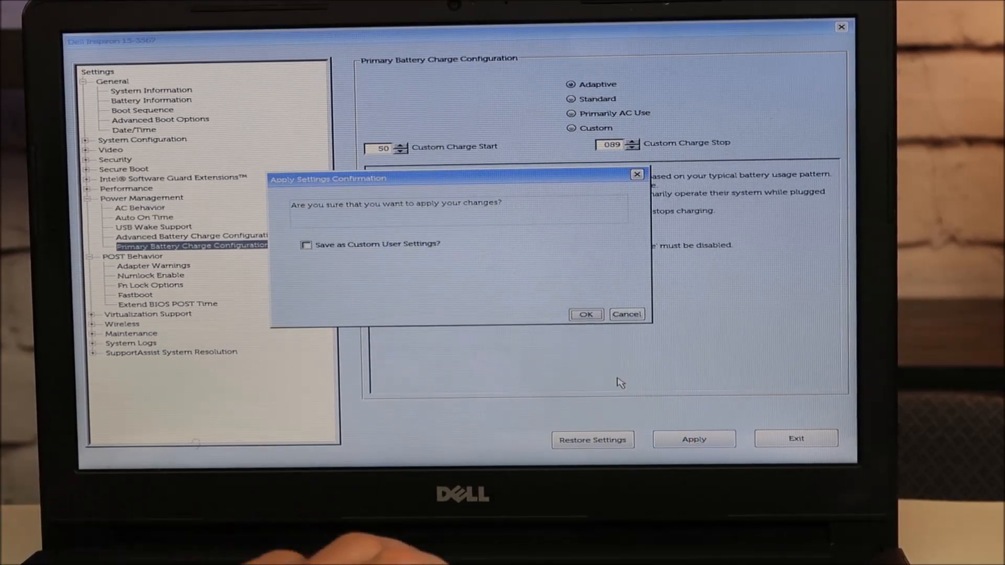
click(585, 314)
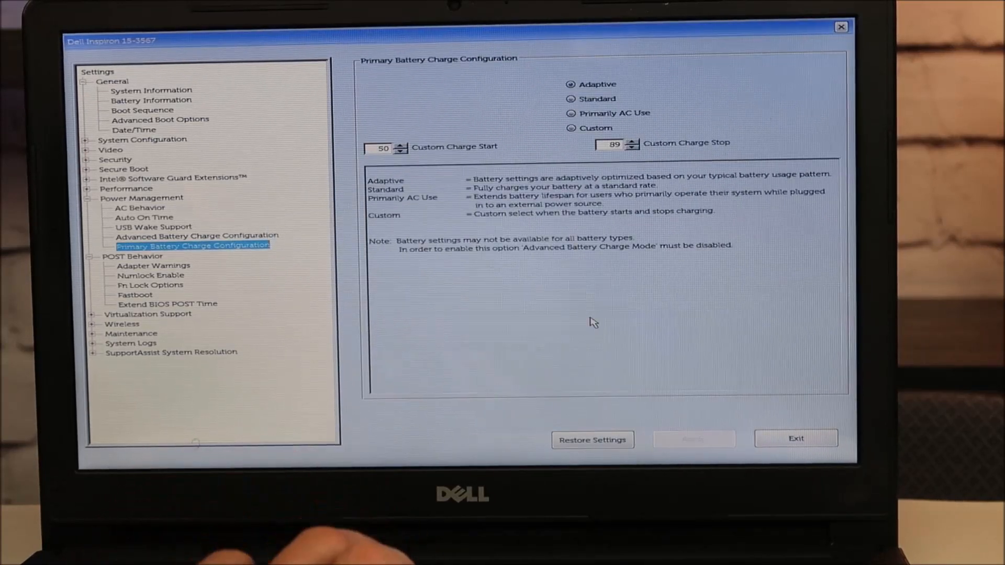